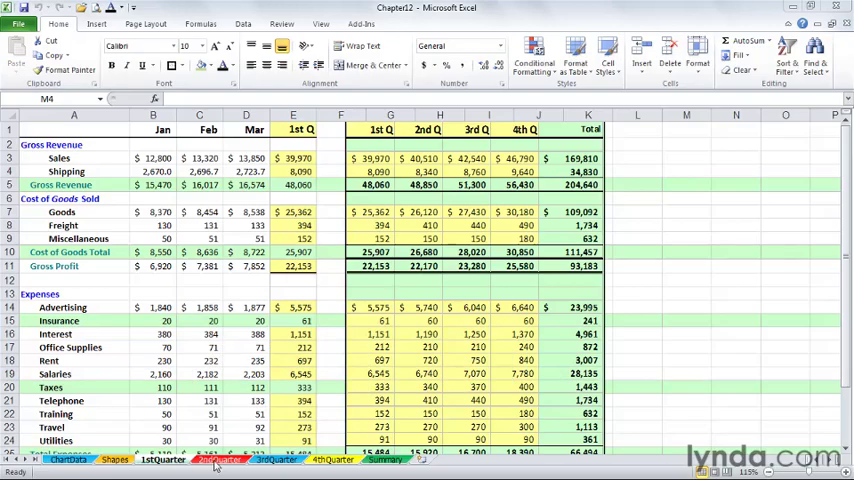
- Browse the quarterly sheets, each holding that quarter's monthly figures
click(220, 460)
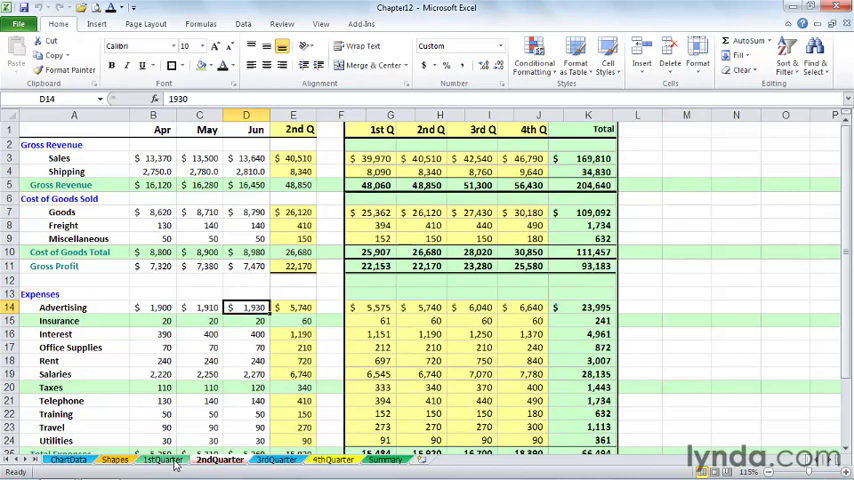
click(164, 468)
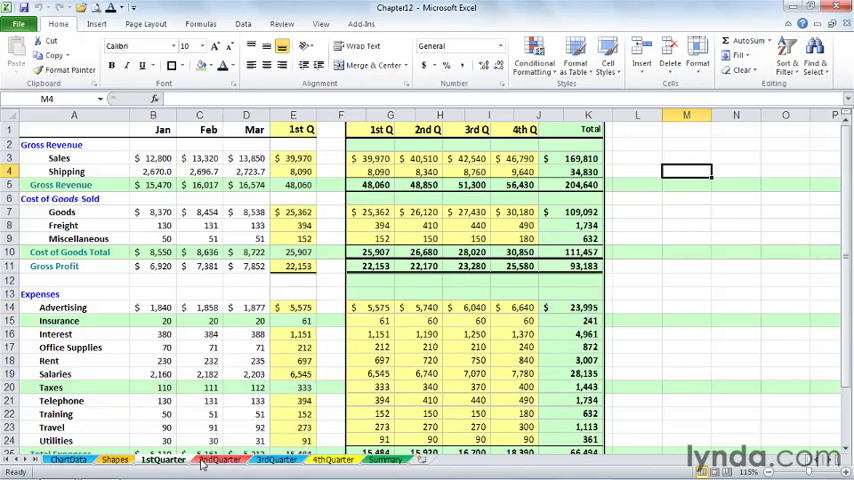
click(198, 468)
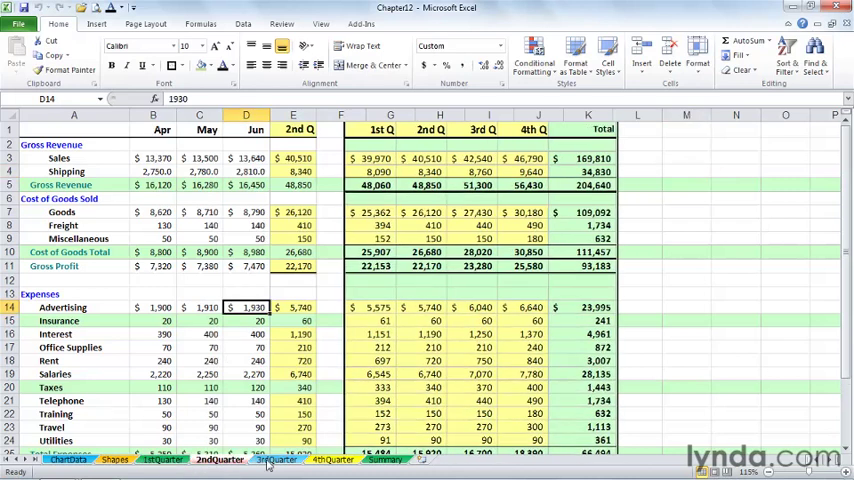
click(280, 464)
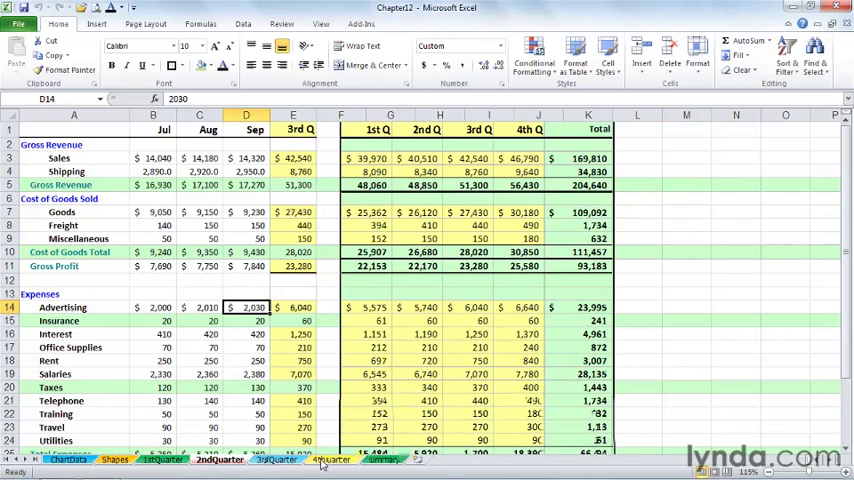
click(320, 460)
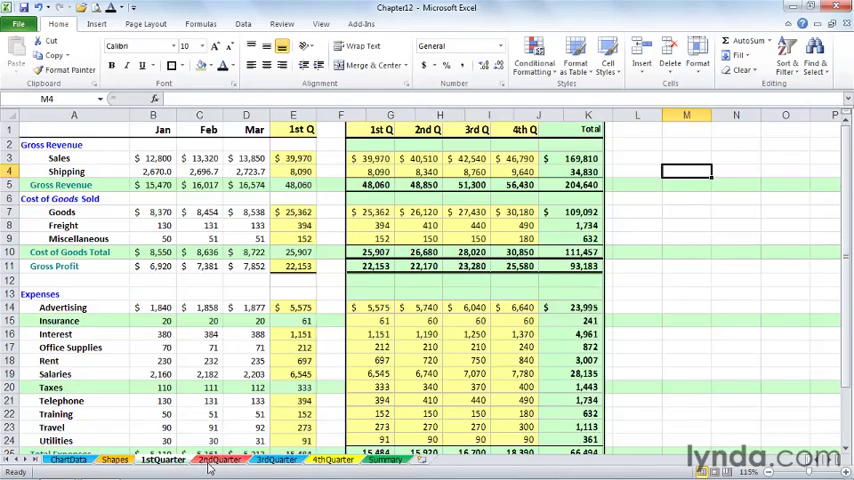
- Switch to the Summary sheet and inspect the 1st Q and 2nd Q Sales link formulas
click(272, 472)
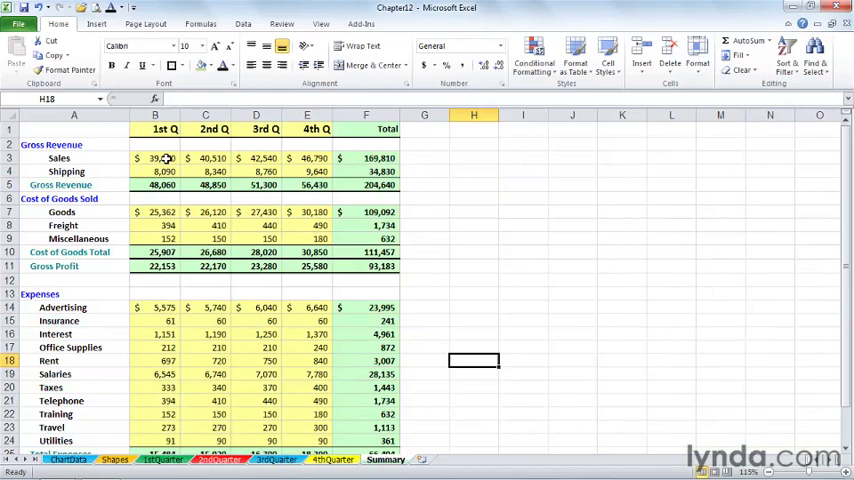
click(160, 158)
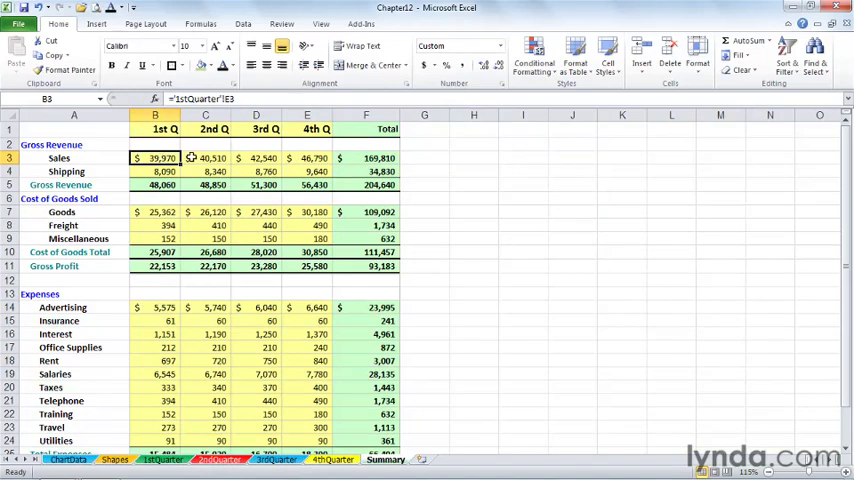
click(220, 158)
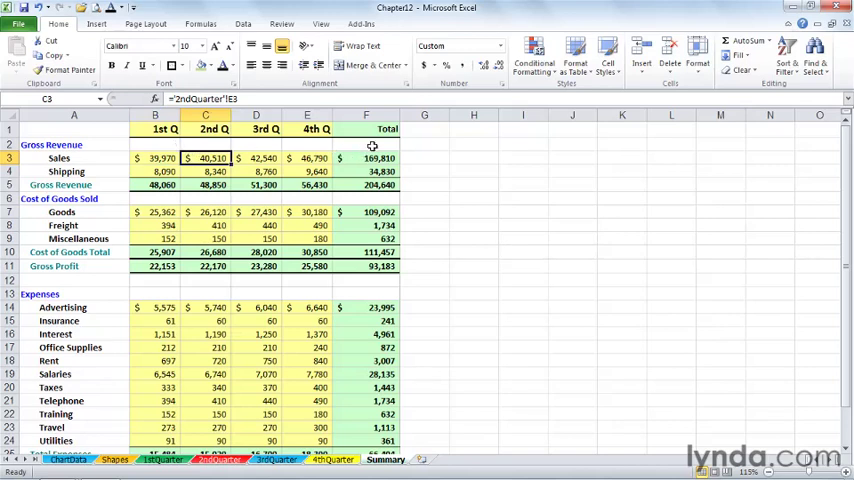
mouse_move(420, 236)
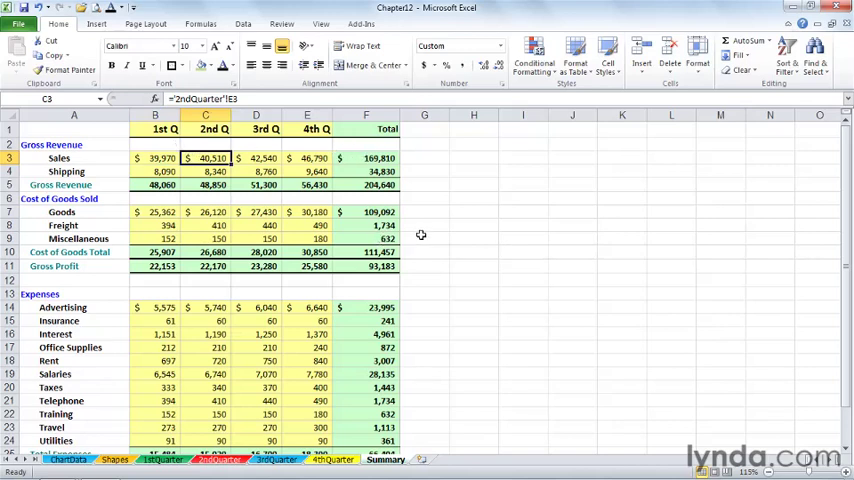
mouse_move(412, 196)
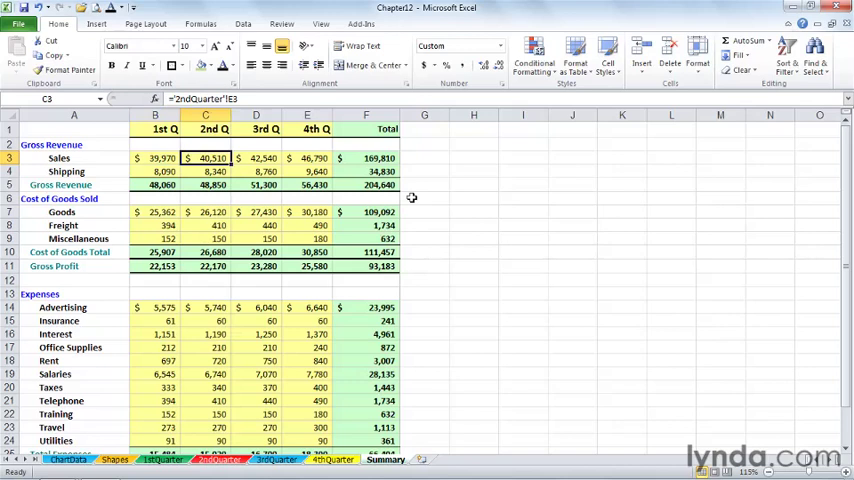
mouse_move(170, 224)
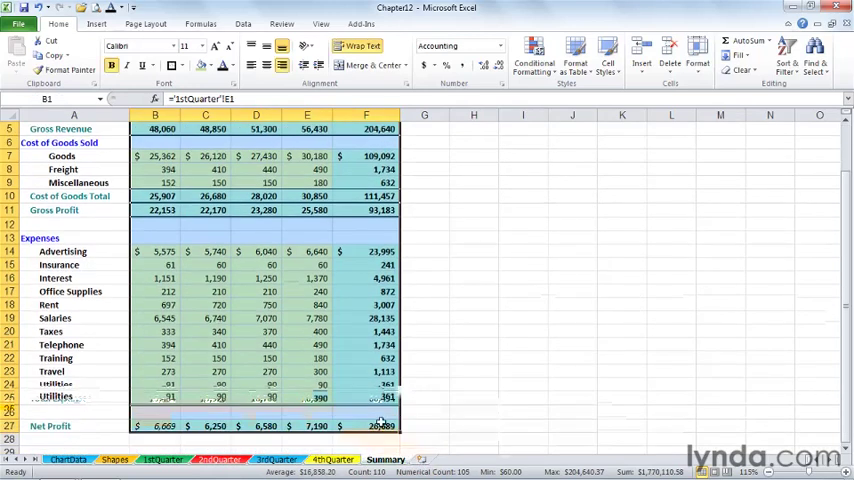
- Scroll back up the sheet before returning to the 1stQuarter sheet
scroll(up, 3)
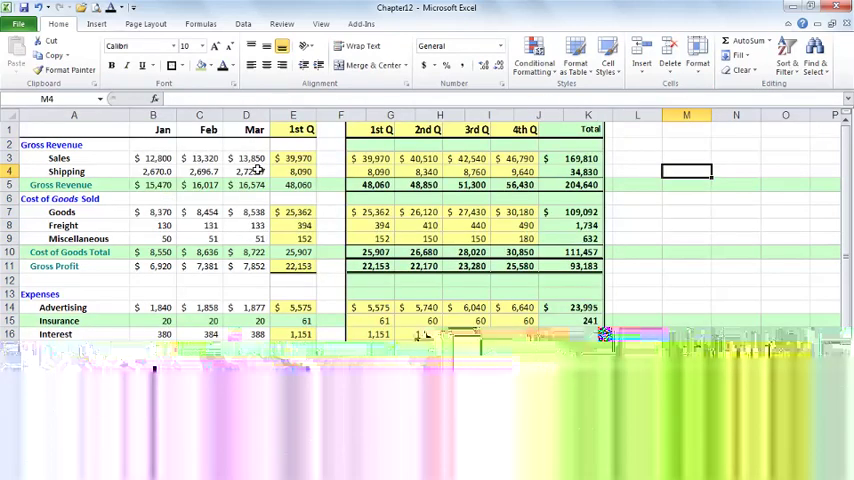
mouse_move(400, 160)
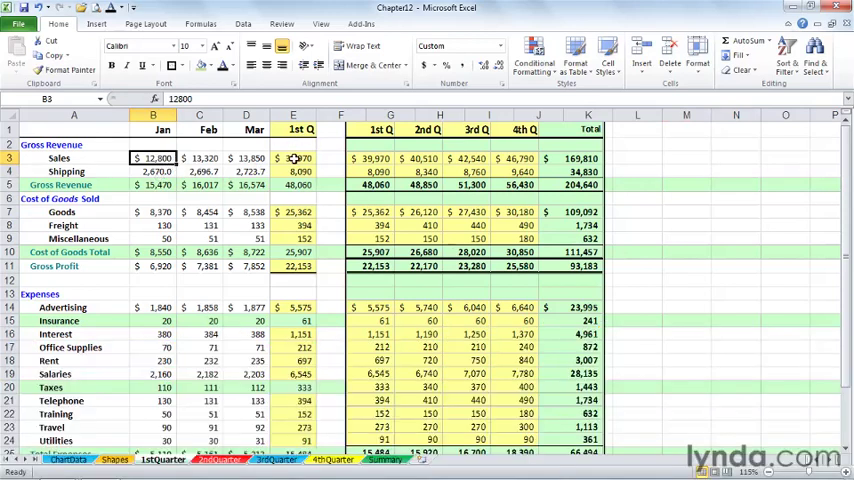
- Check the 1st Q Sales SUM formula and change January Sales to 13000
click(296, 158)
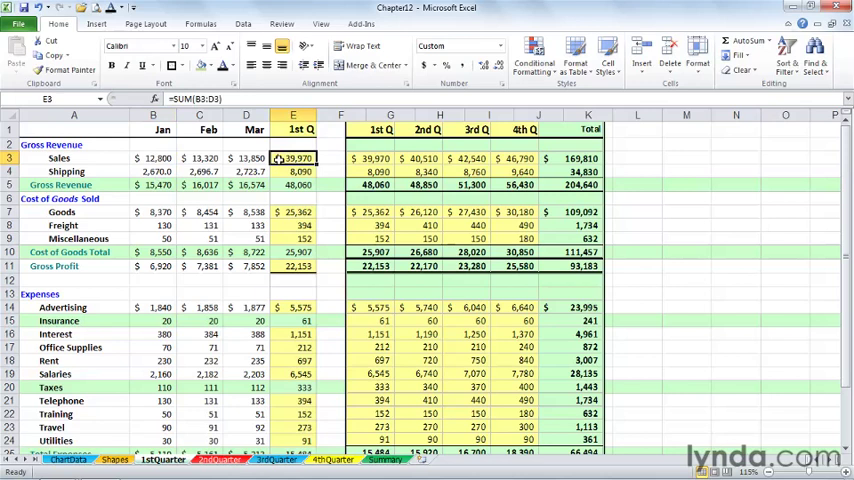
click(152, 158)
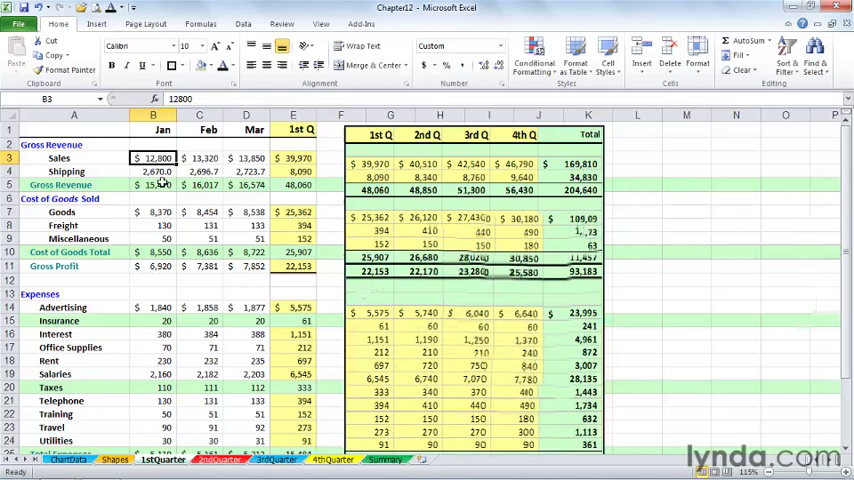
text(13)
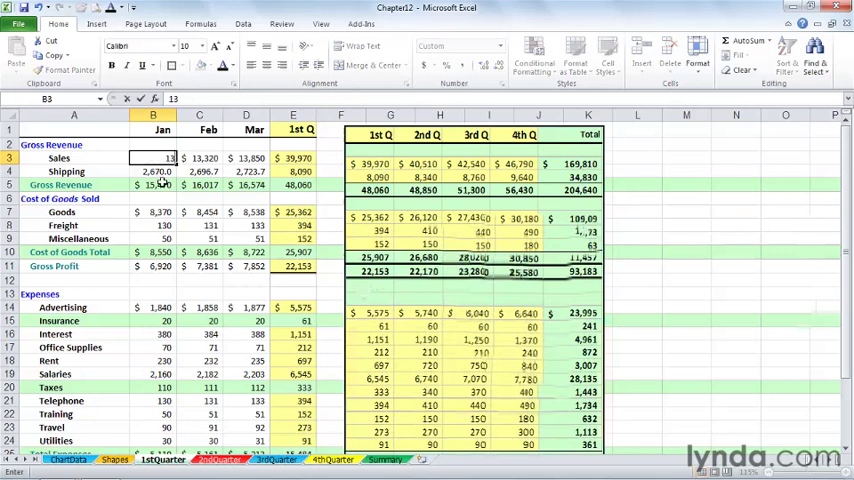
text(130000)
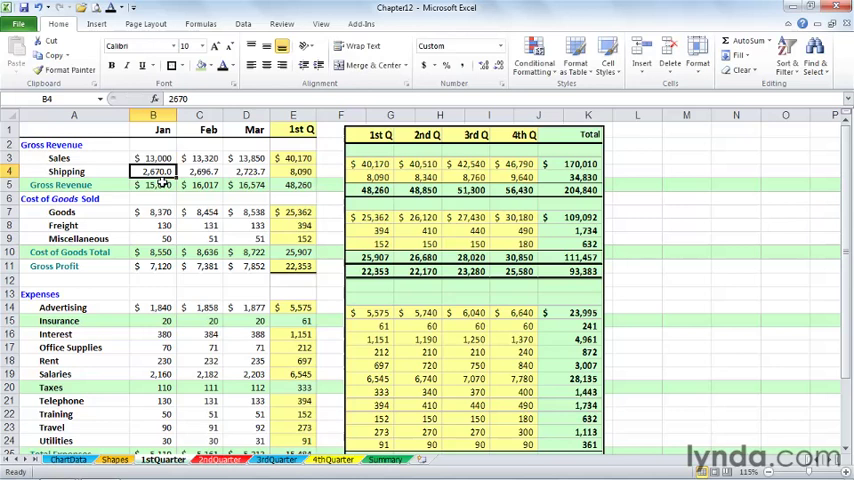
mouse_move(372, 160)
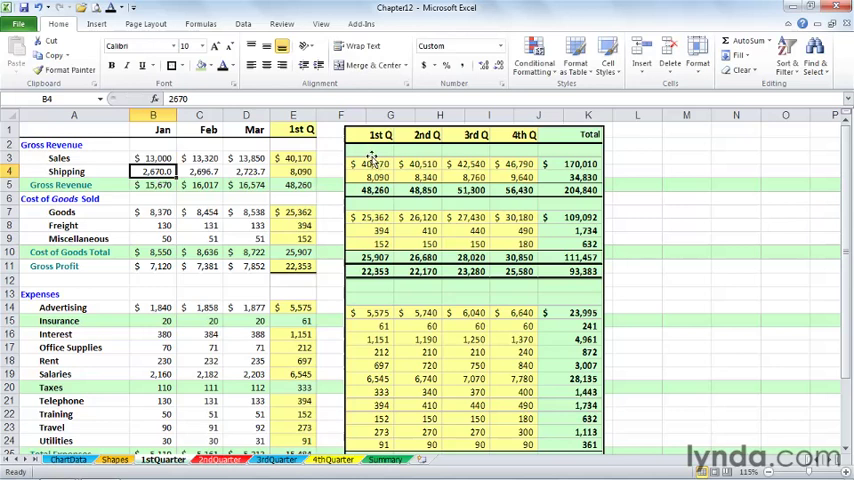
mouse_move(432, 152)
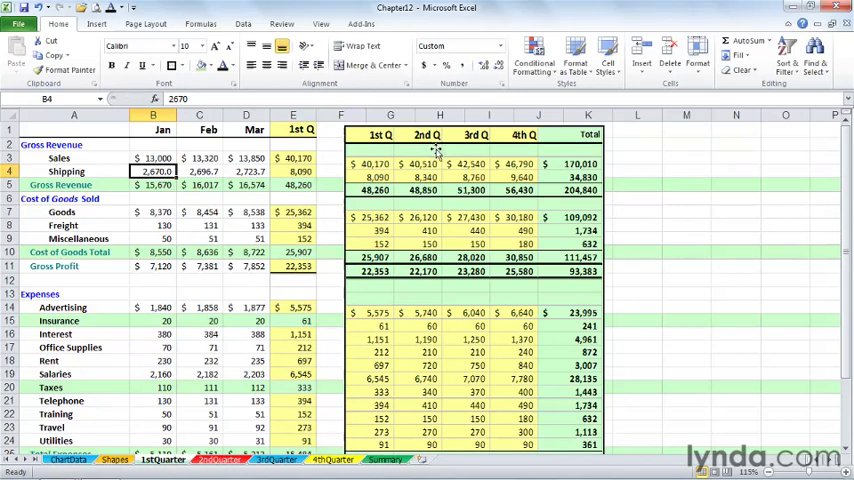
- Delete the linked Summary picture, copy the Summary table range, and return to 1stQuarter
click(430, 156)
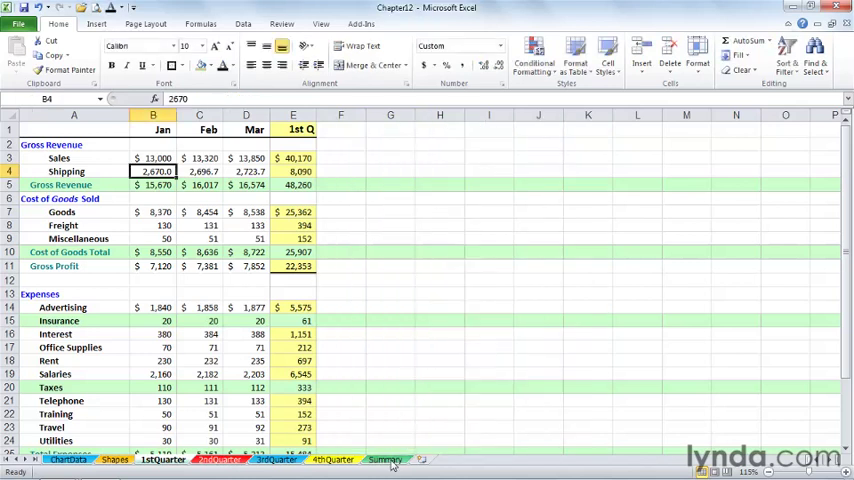
click(376, 460)
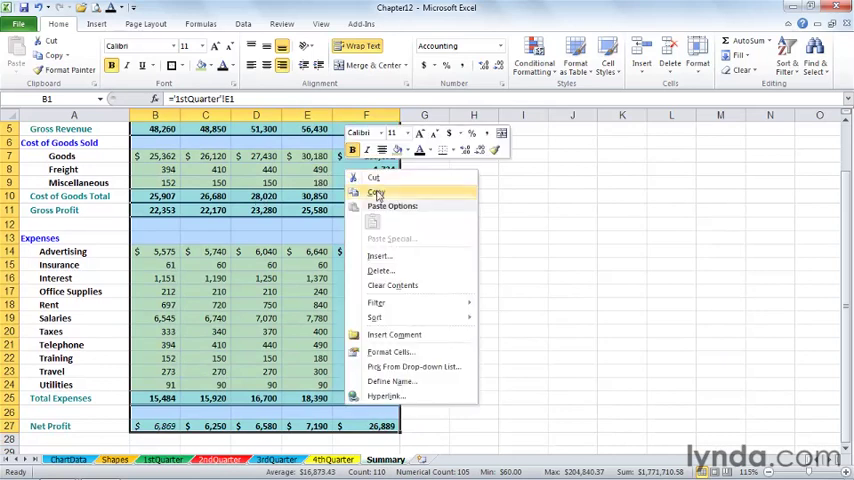
click(376, 192)
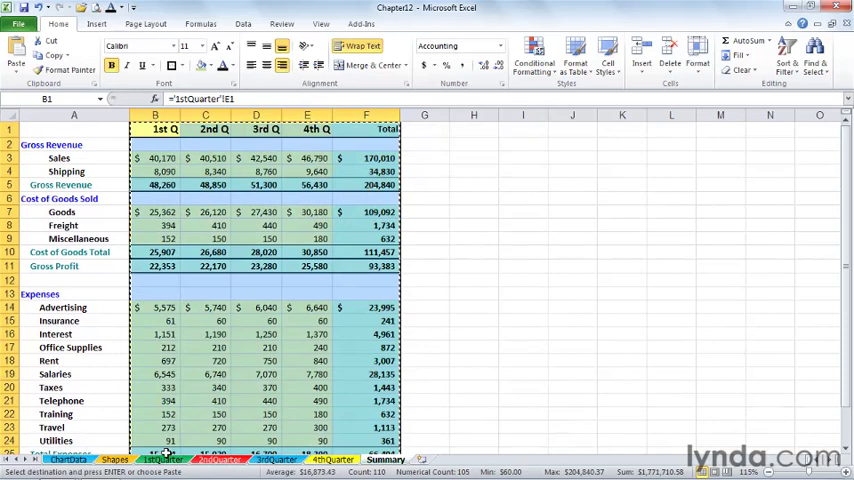
click(168, 450)
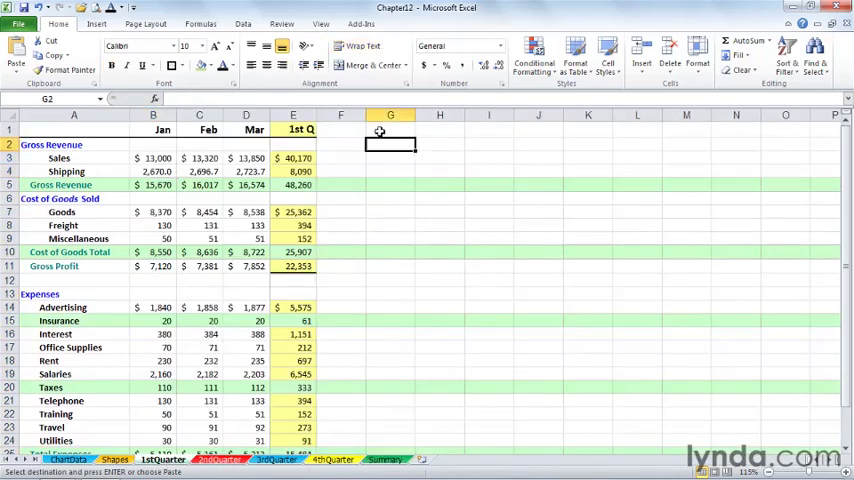
- Paste the Summary table at G2 as a Linked Picture, then select January Sales
click(390, 130)
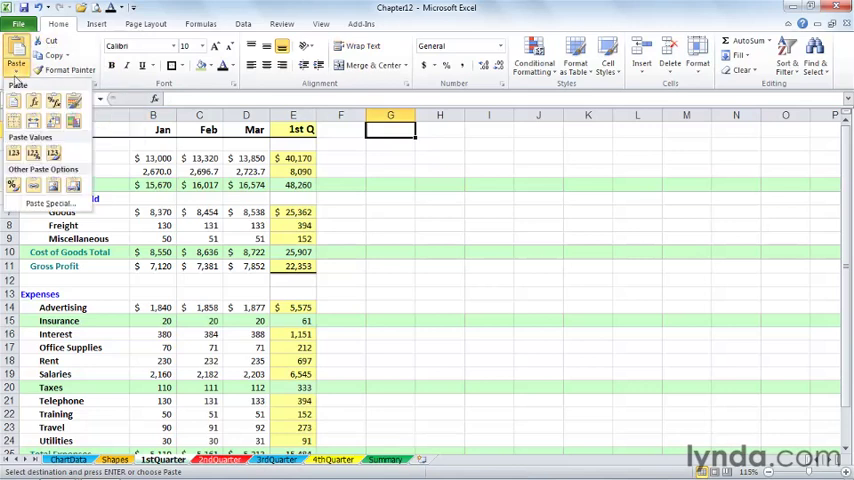
click(32, 186)
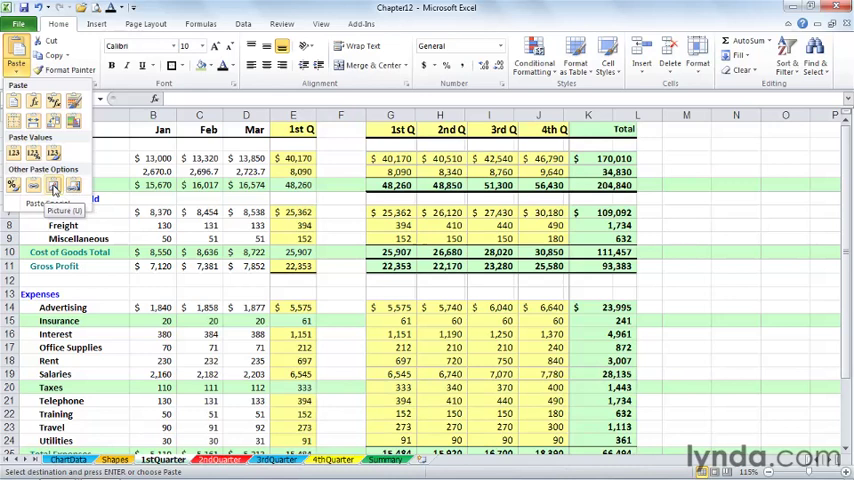
mouse_move(76, 188)
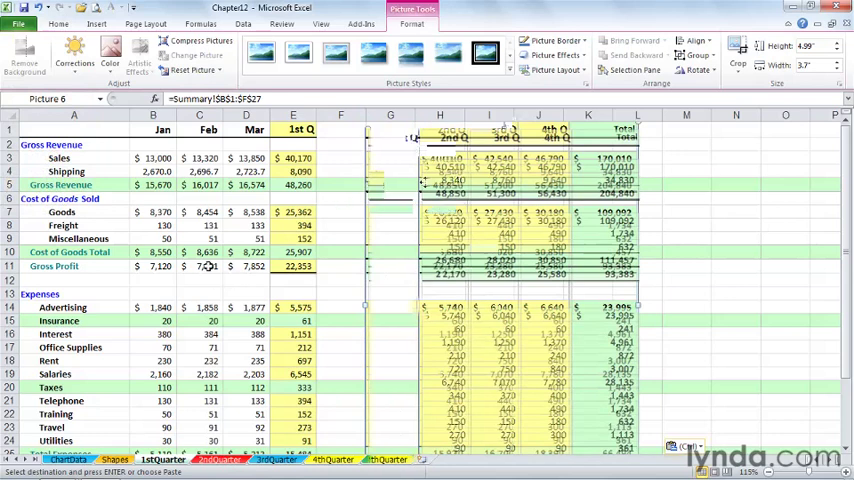
click(154, 158)
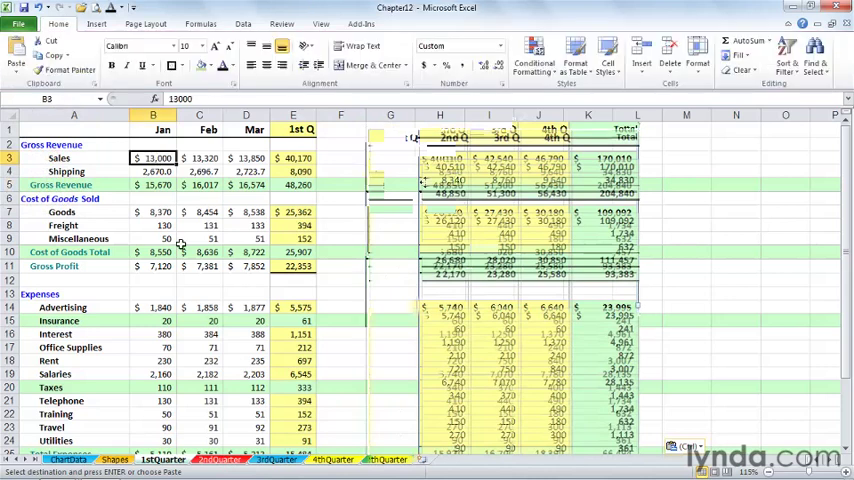
- Change January Sales to 12500 so the linked Summary picture updates
text(12)
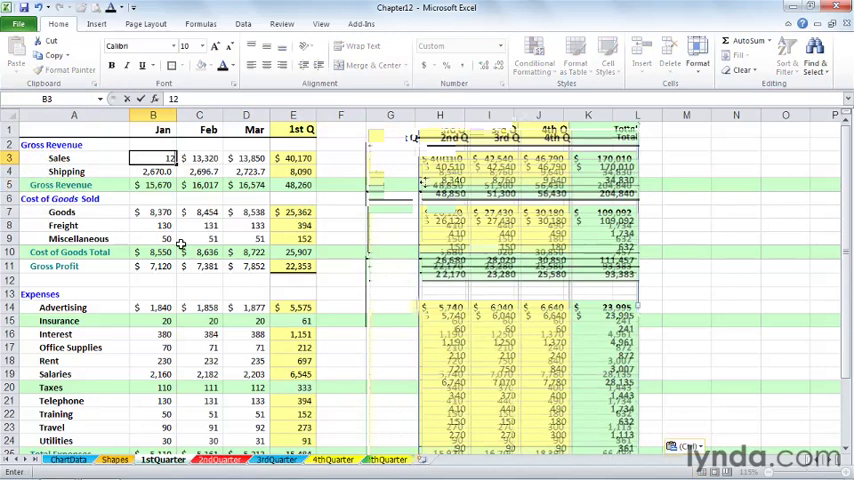
text(12500)
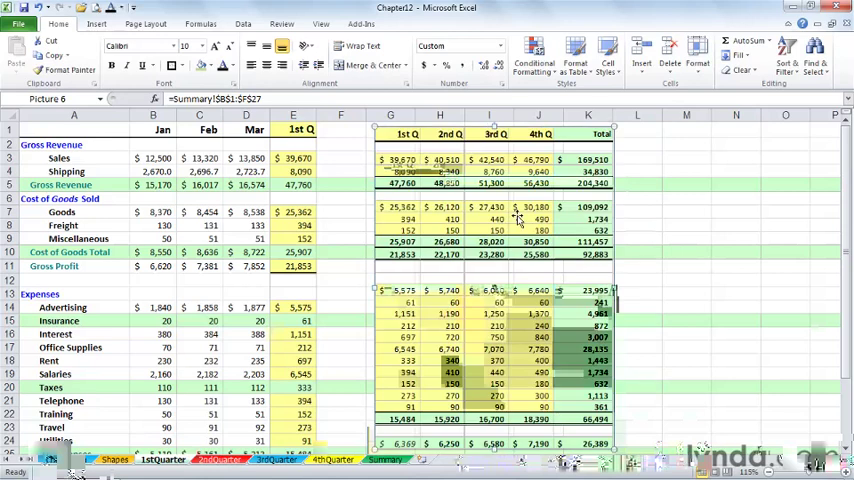
- Give the linked picture a solid Blue Accent 1 Lighter 80% fill via Format Picture
right_click(516, 216)
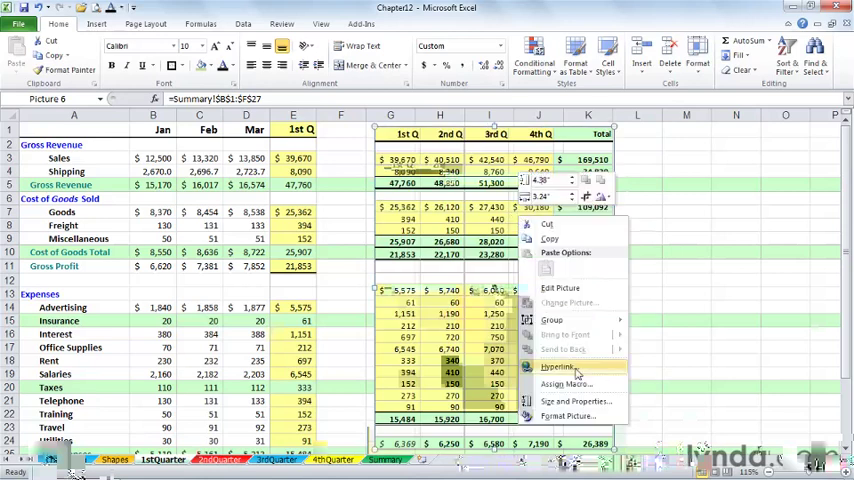
click(560, 416)
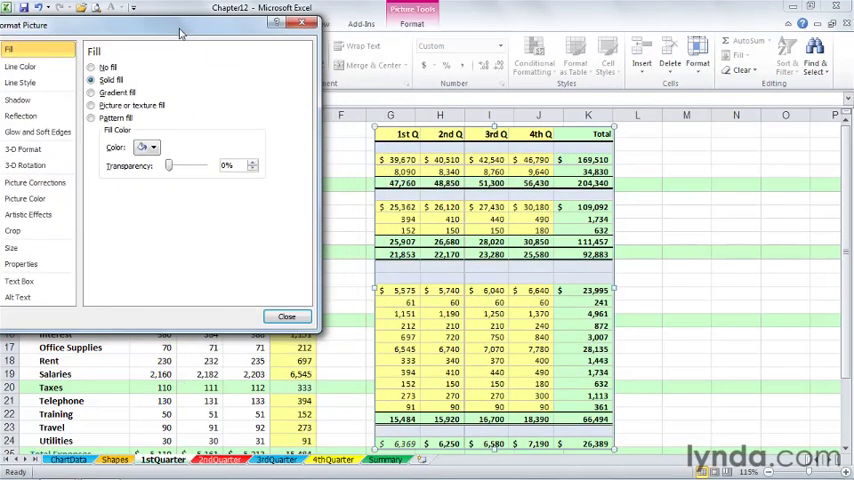
click(156, 148)
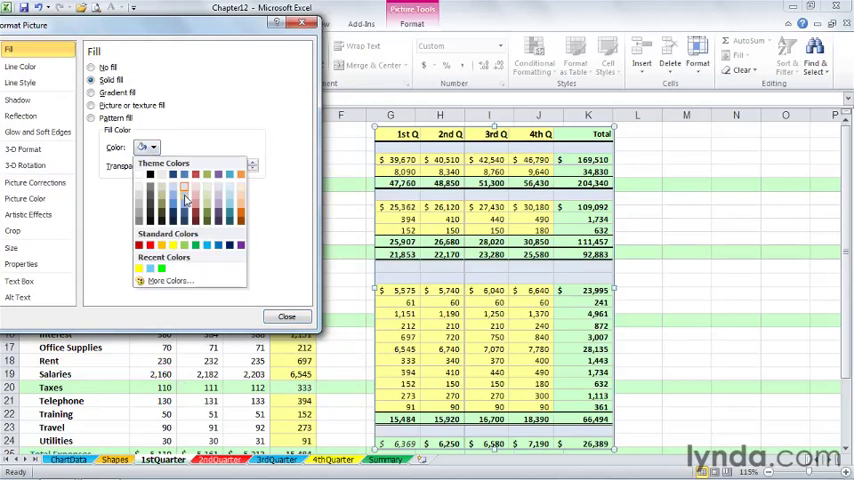
mouse_move(184, 200)
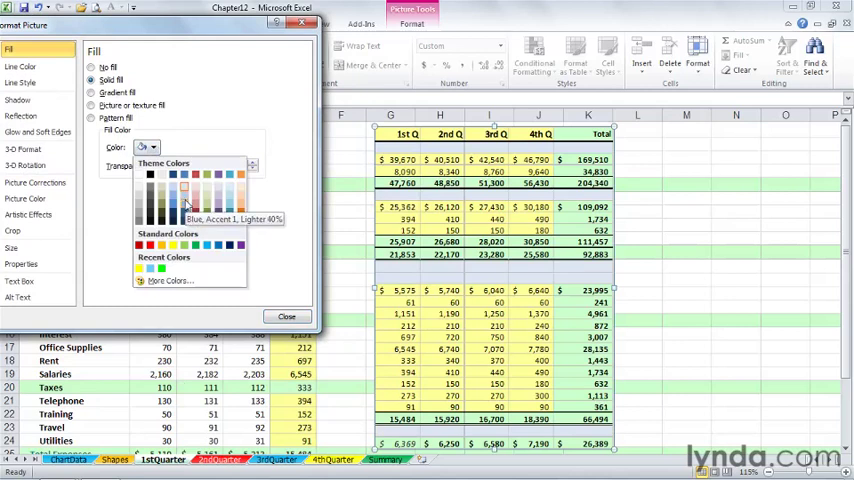
click(184, 190)
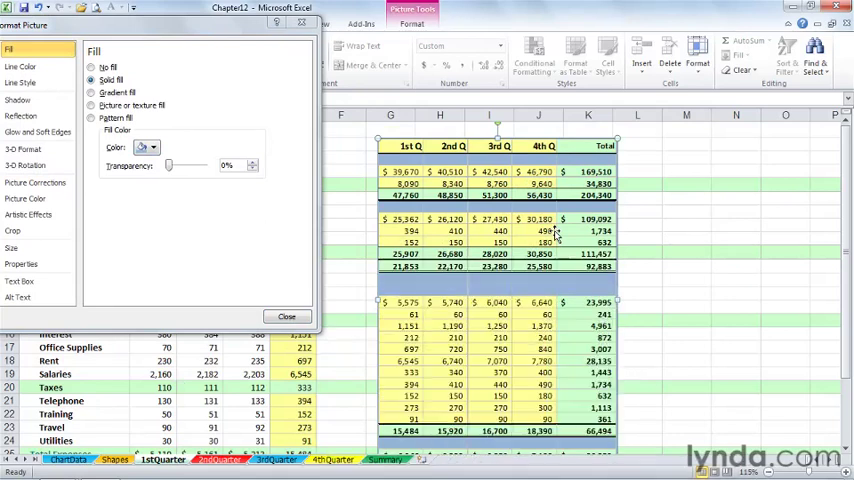
click(288, 316)
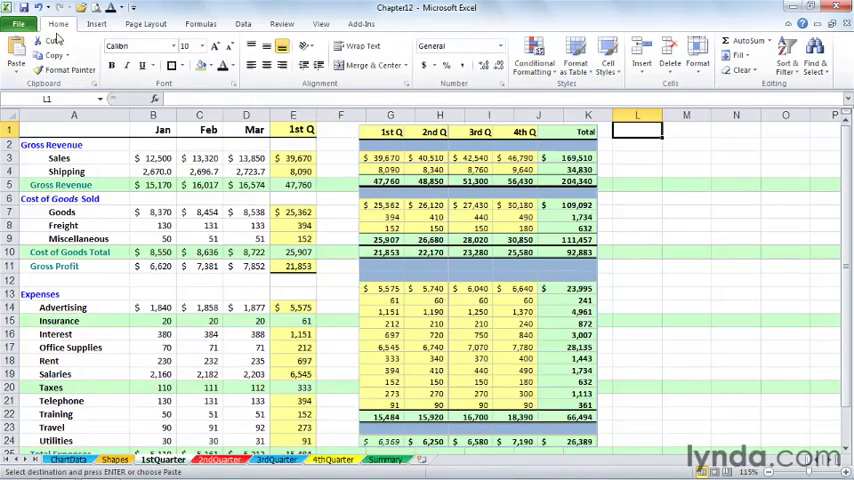
- Paste the copied Summary totals as a static Picture beside the linked one
click(14, 62)
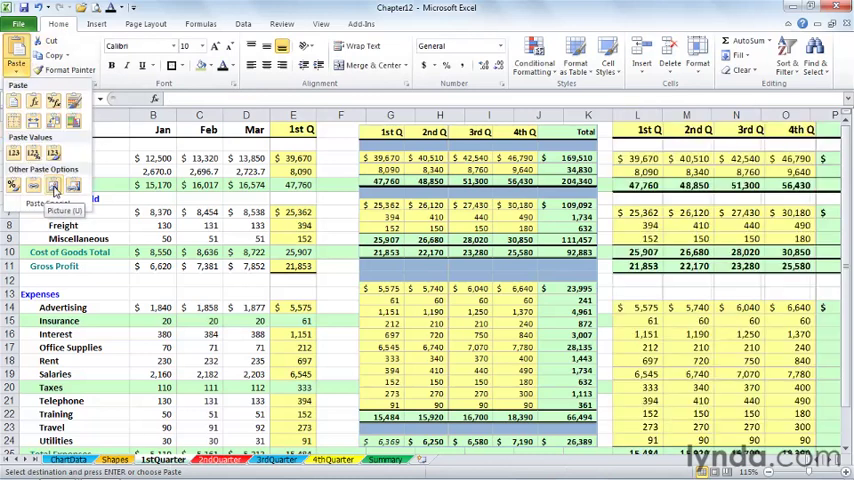
click(56, 188)
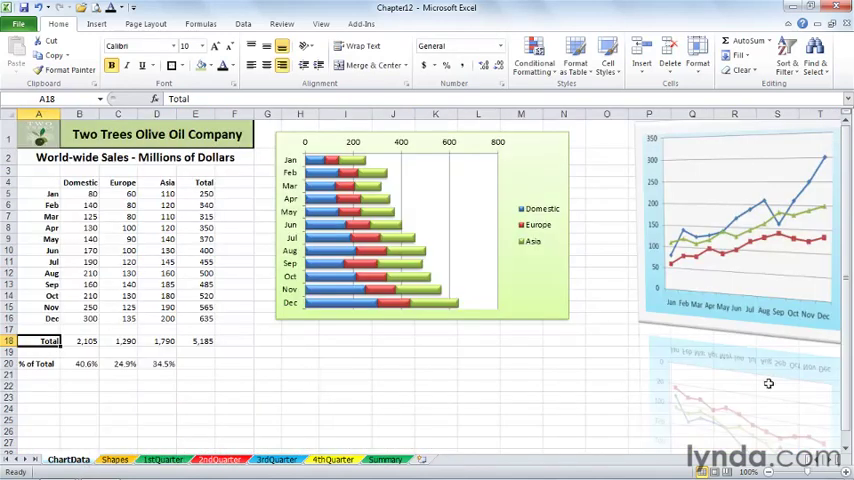
- Select the monthly sales bar chart and copy it for pasting as a picture
click(756, 224)
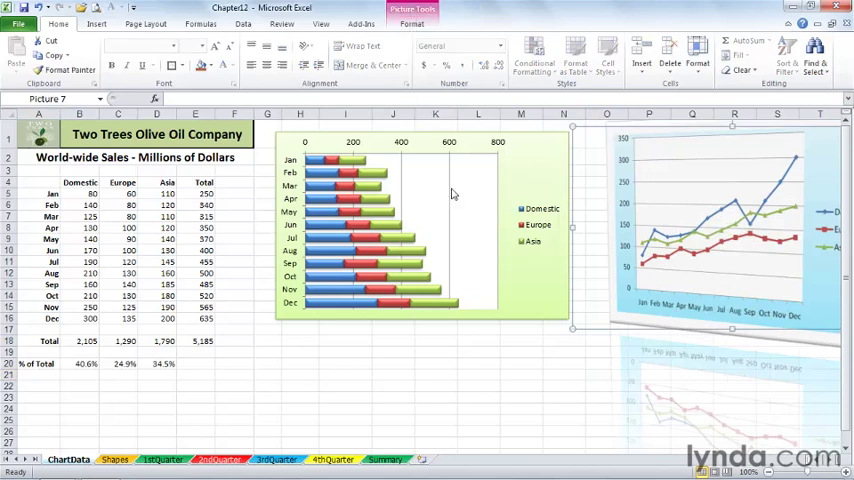
click(548, 356)
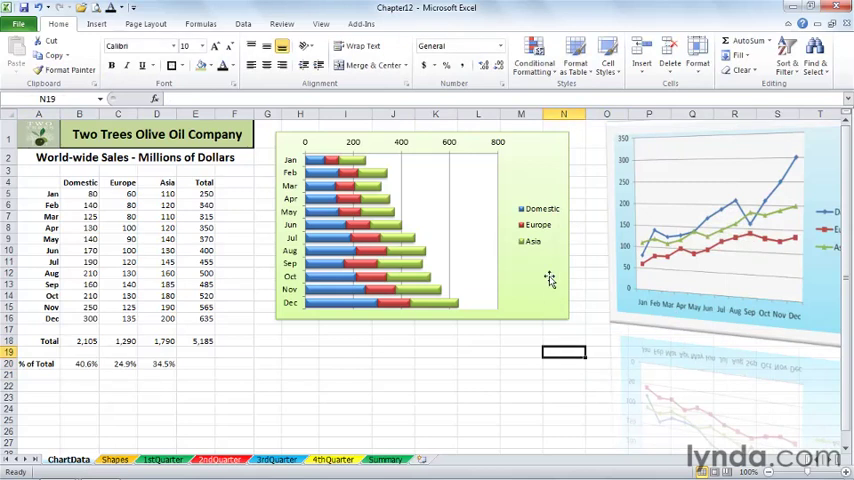
click(420, 230)
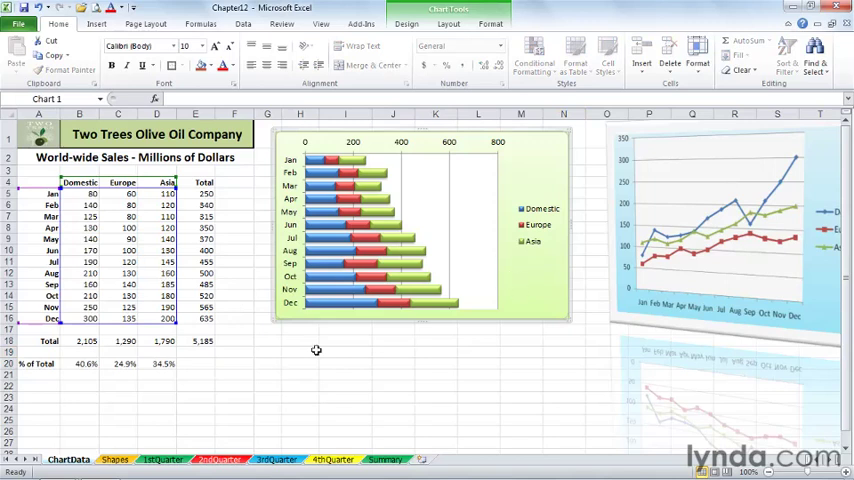
mouse_move(516, 262)
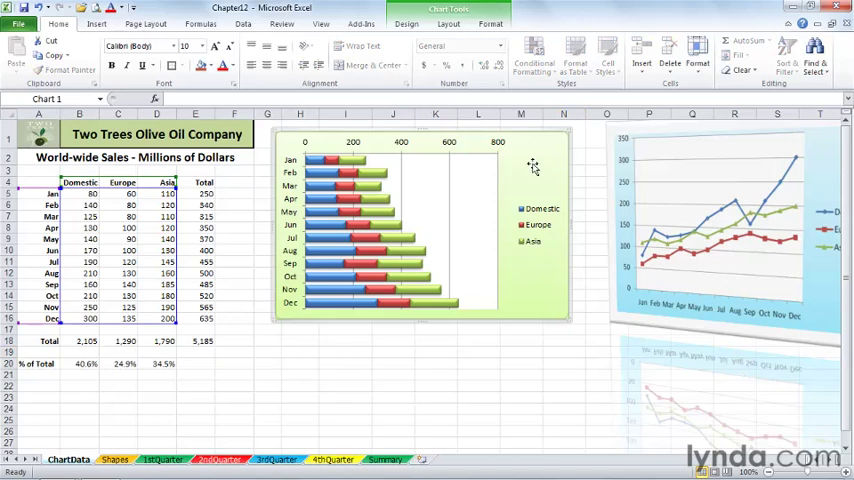
right_click(532, 168)
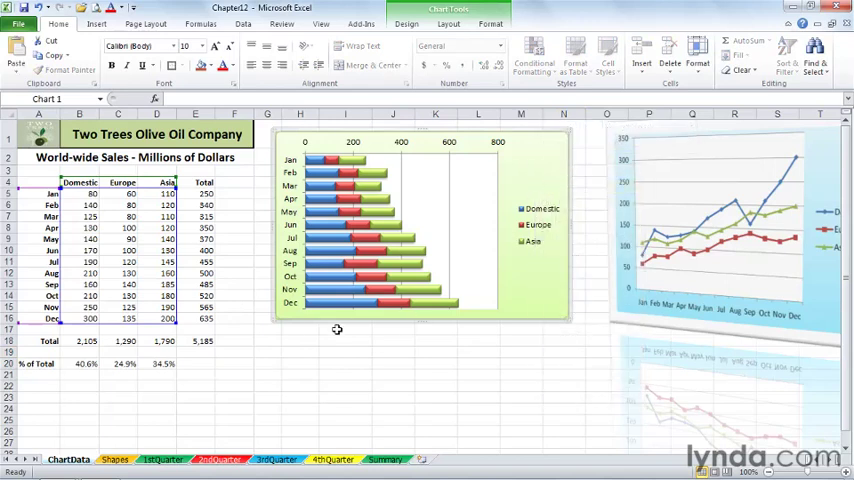
click(296, 340)
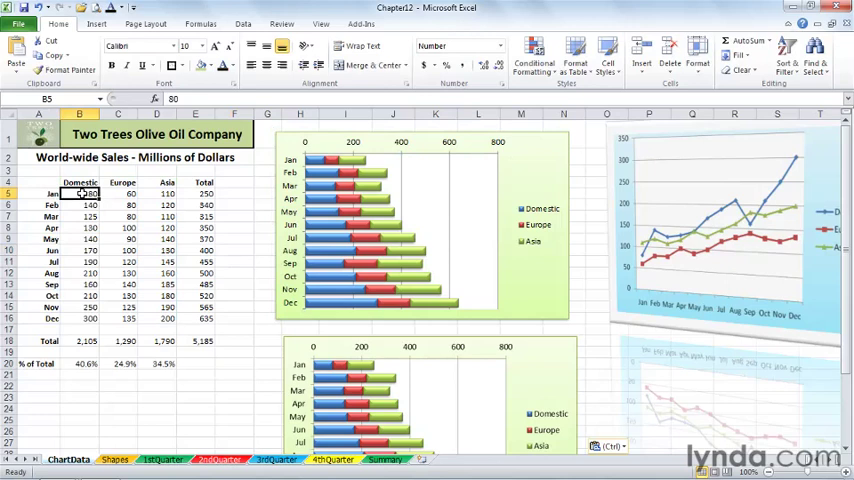
- Set January Domestic sales to 850 and compare the live chart with the pictured copy
text(85)
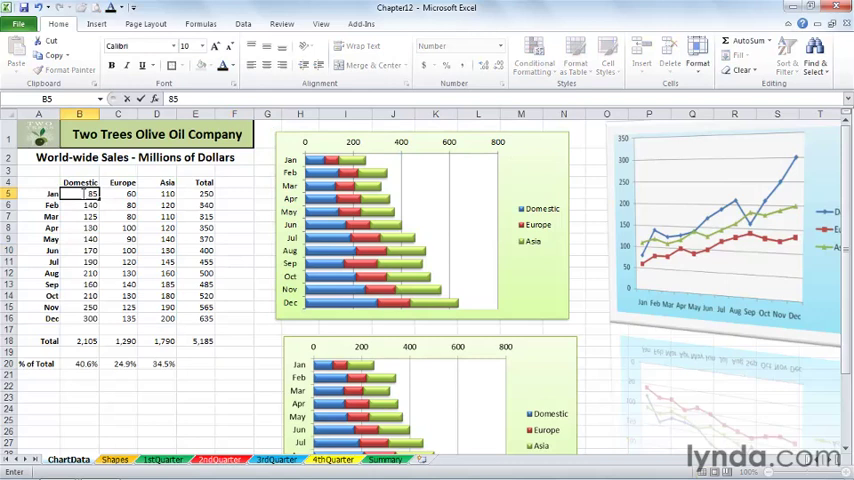
text(850)
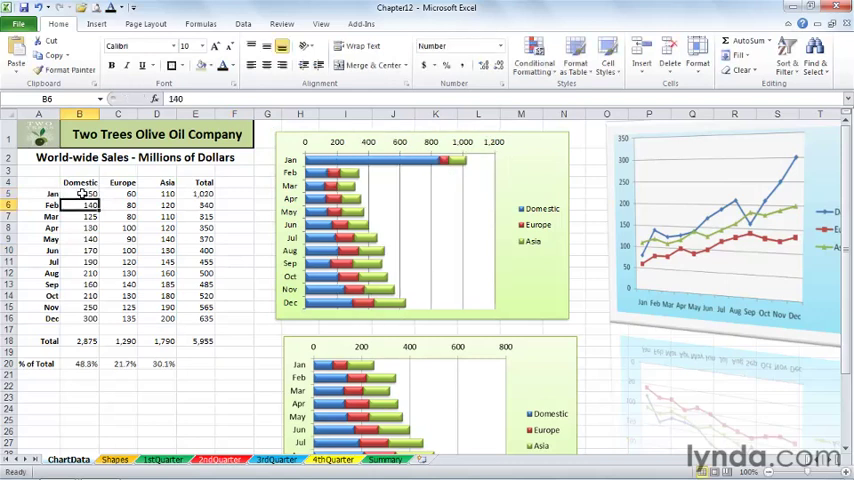
scroll(down, 3)
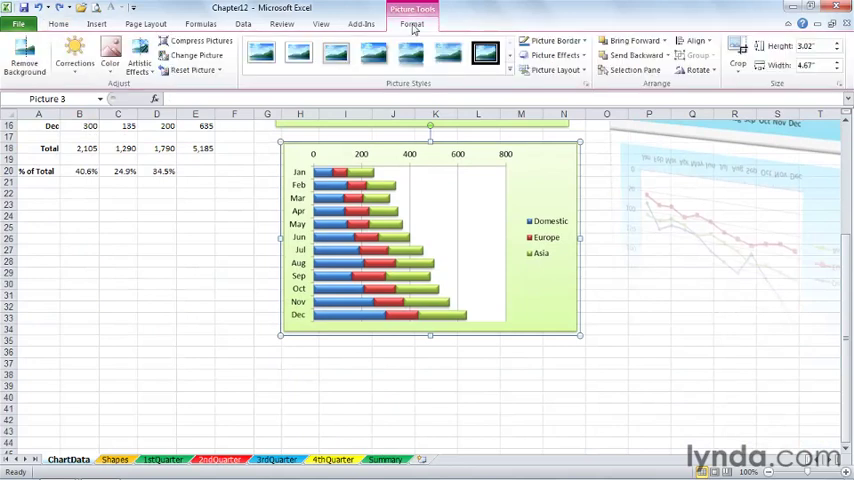
- Apply a tilted perspective style from the Picture Styles gallery to the pasted chart picture
click(508, 56)
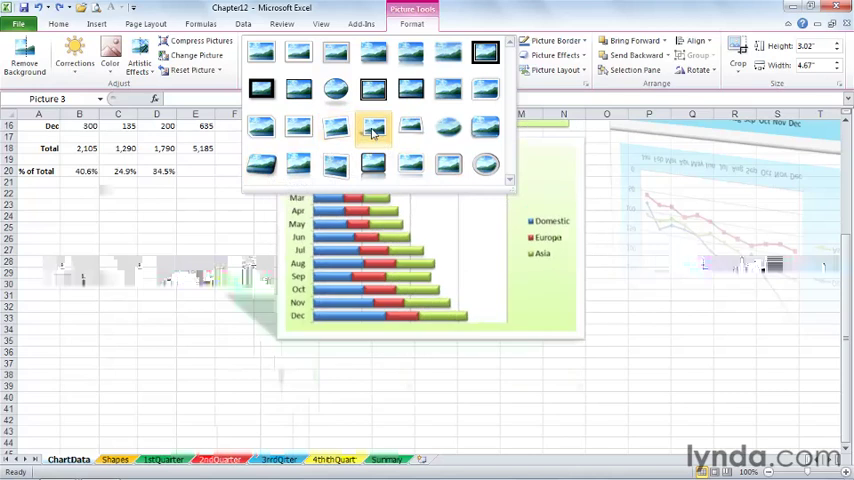
click(410, 128)
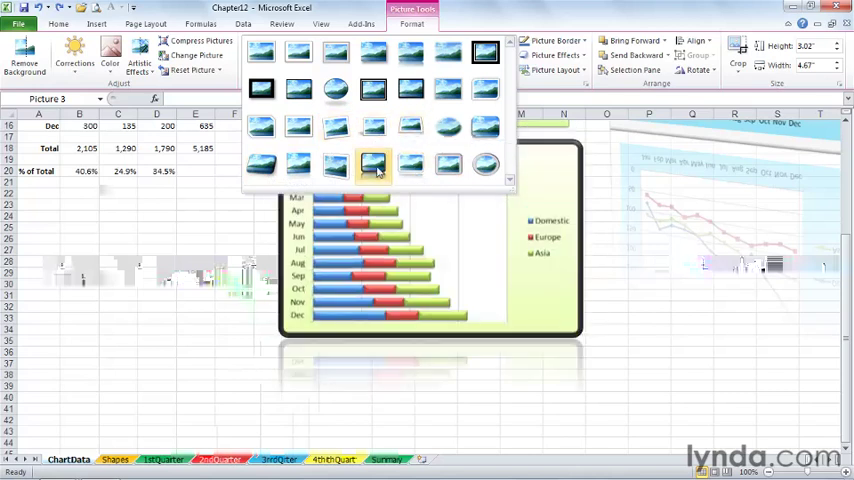
click(336, 164)
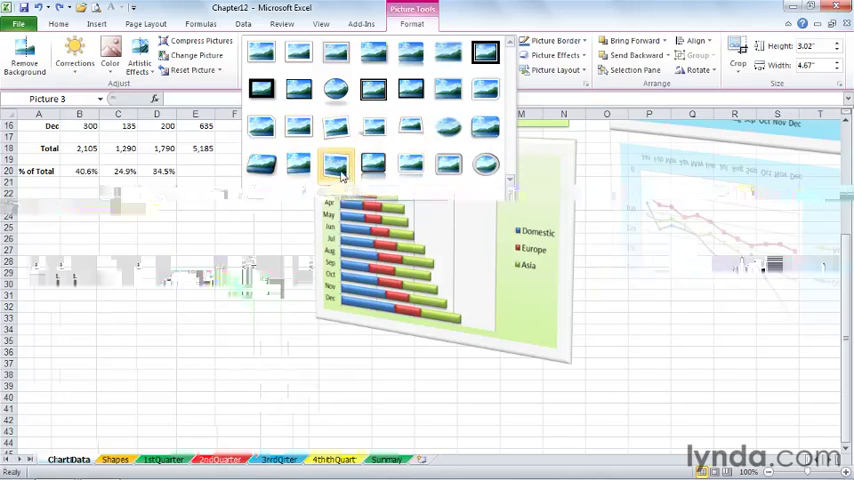
click(336, 168)
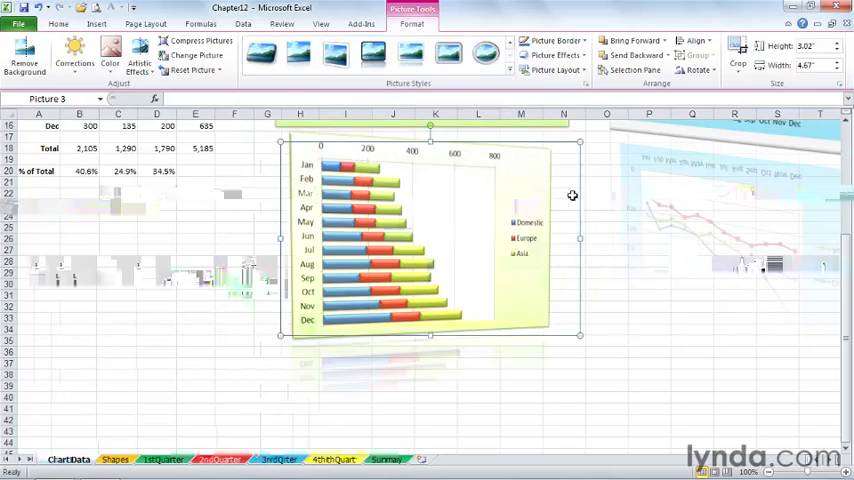
- Browse the Reflection variations under Picture Effects for the tilted chart picture
click(548, 44)
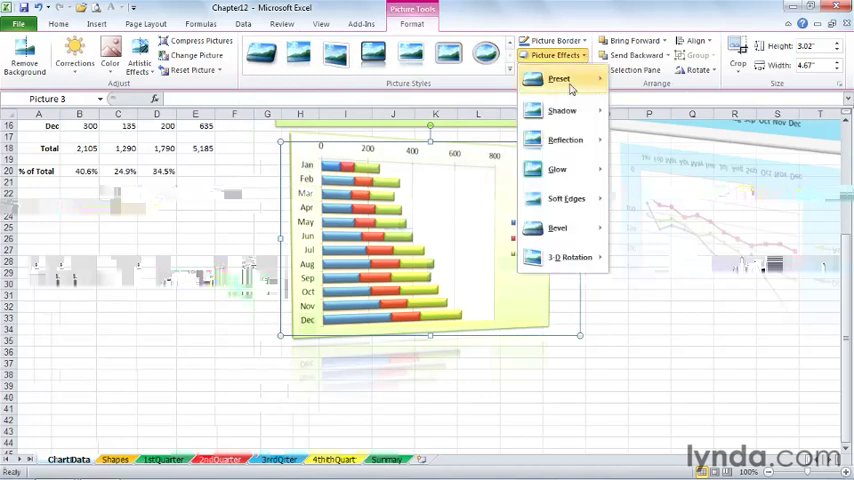
click(564, 140)
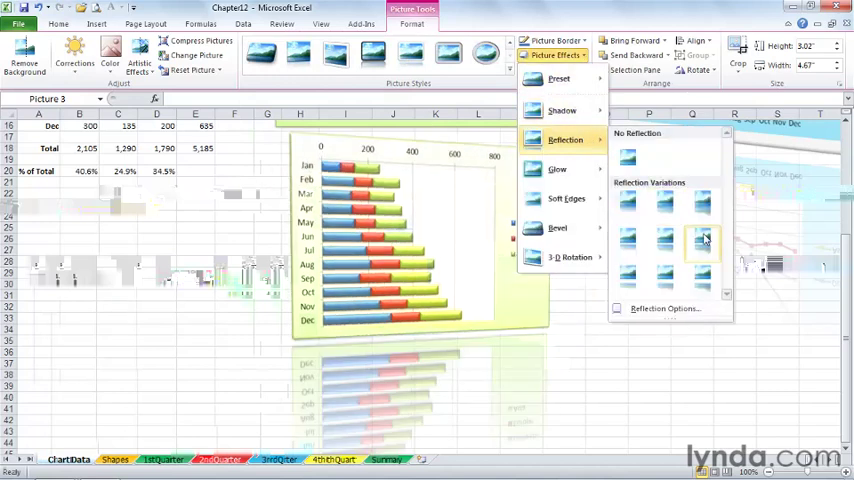